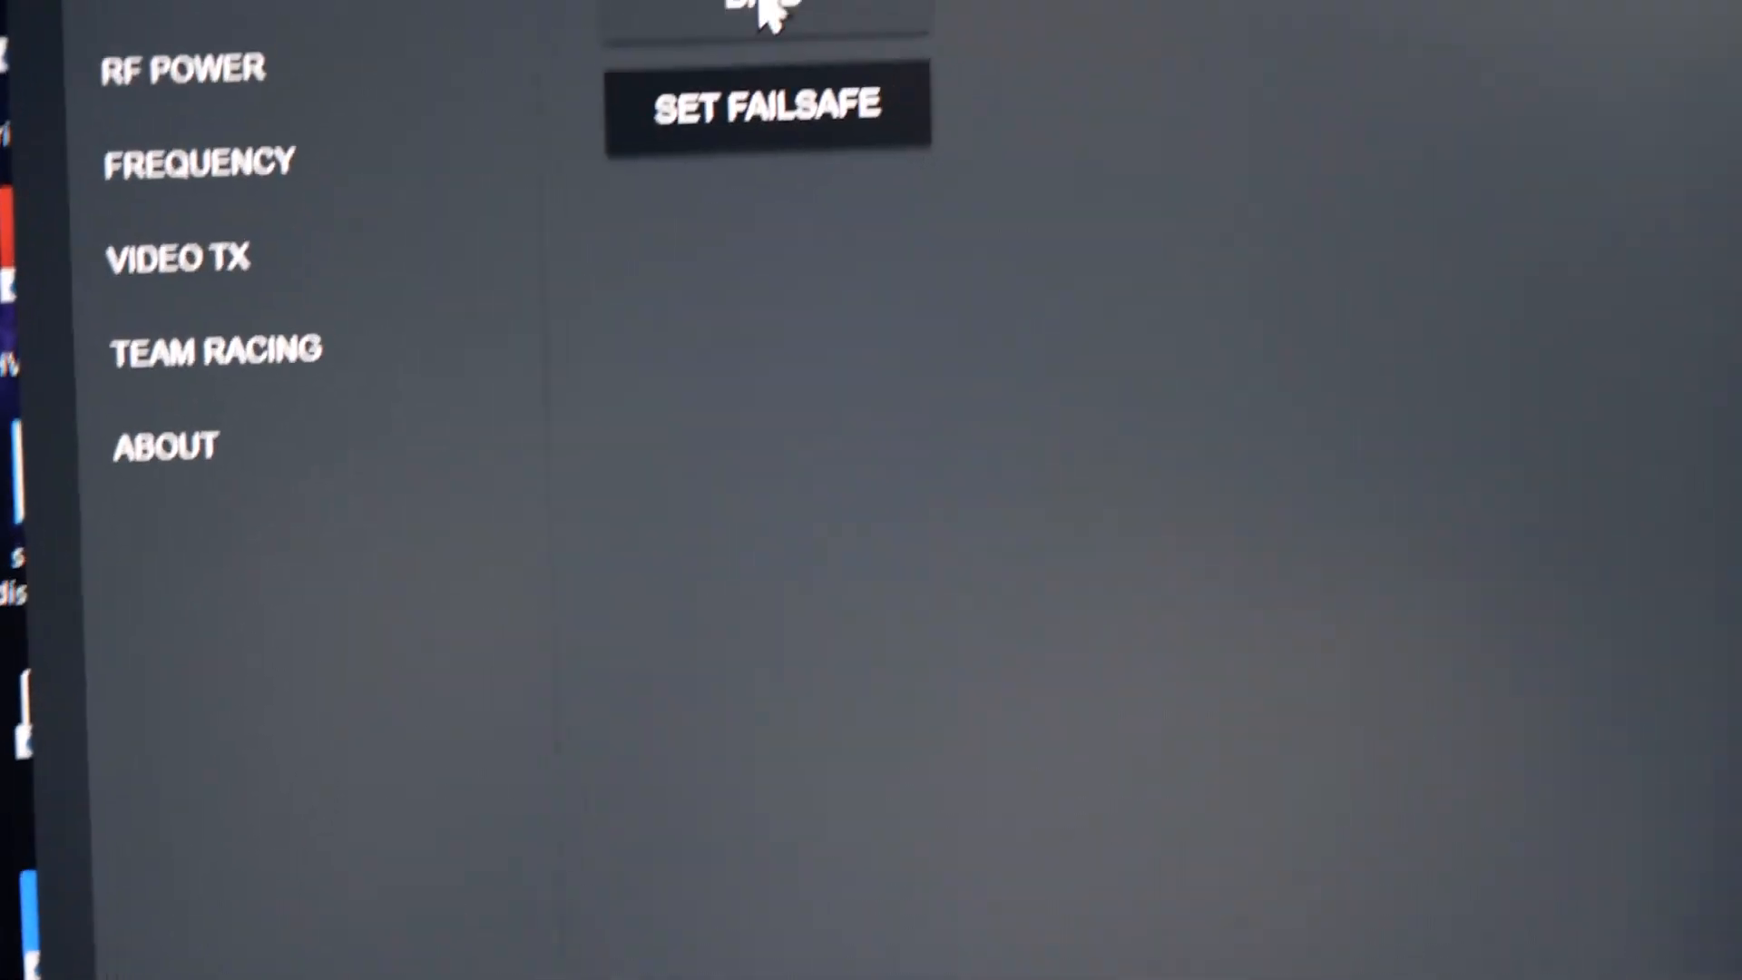
- Bind the Micro RX receiver and confirm the 'Update Micro RX?' prompt to start its firmware update
left_click(762, 354)
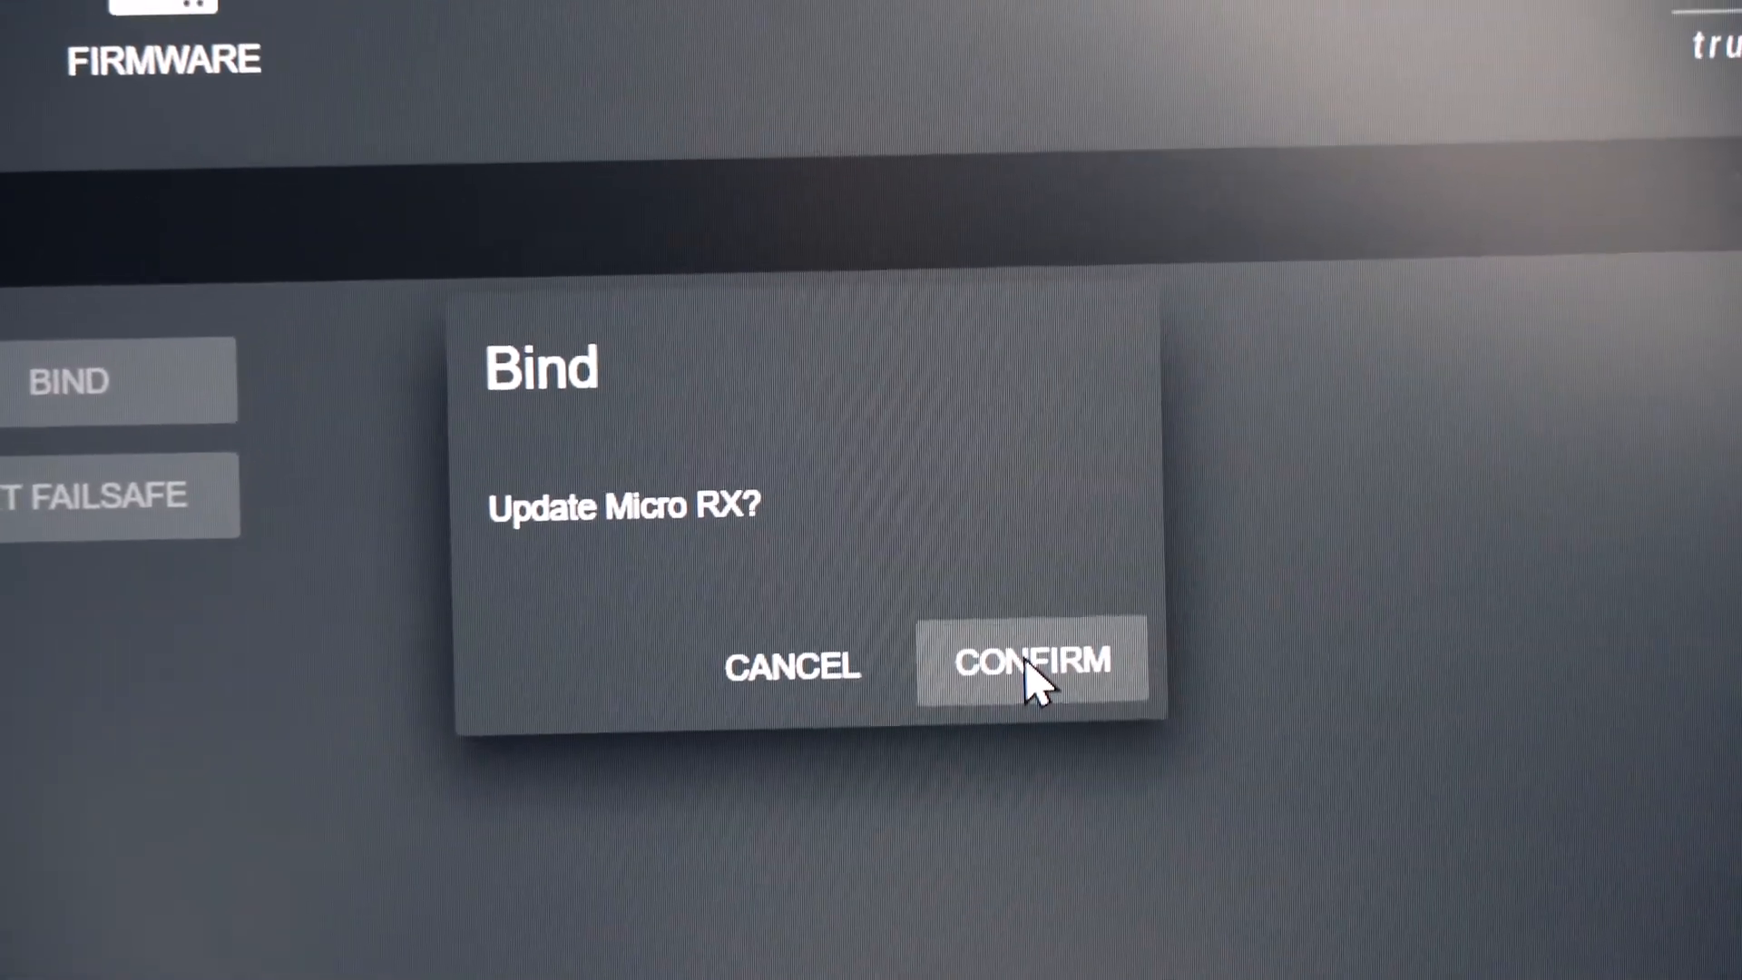
left_click(1030, 670)
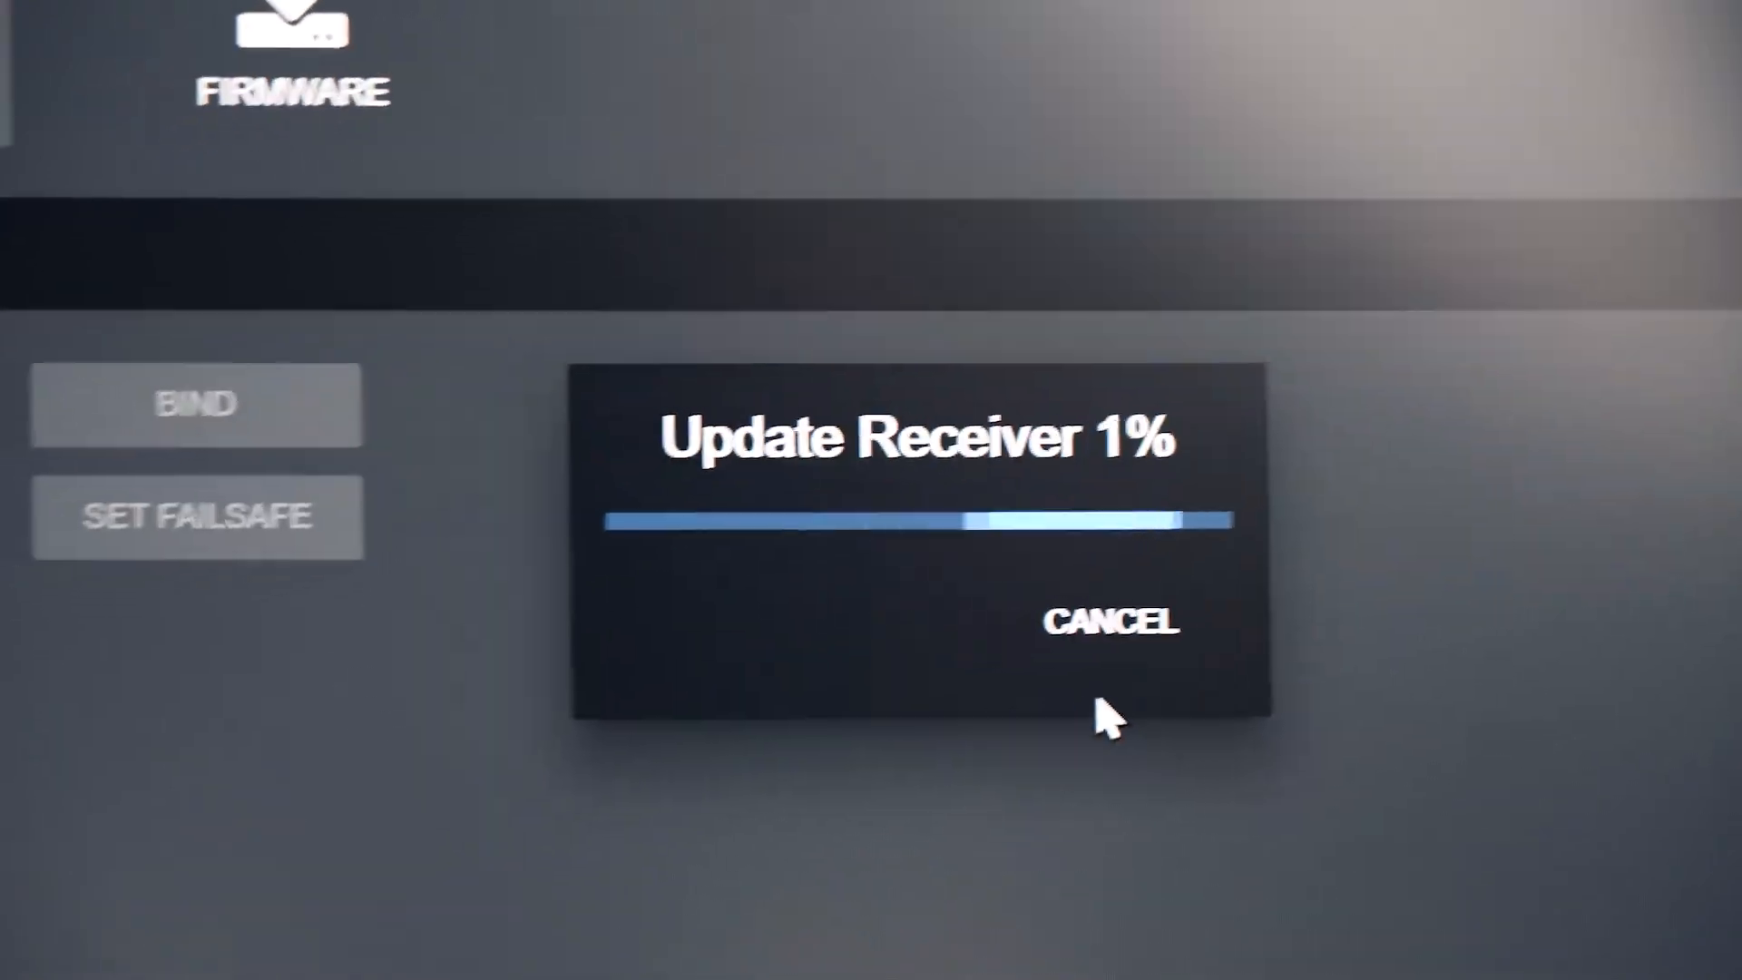